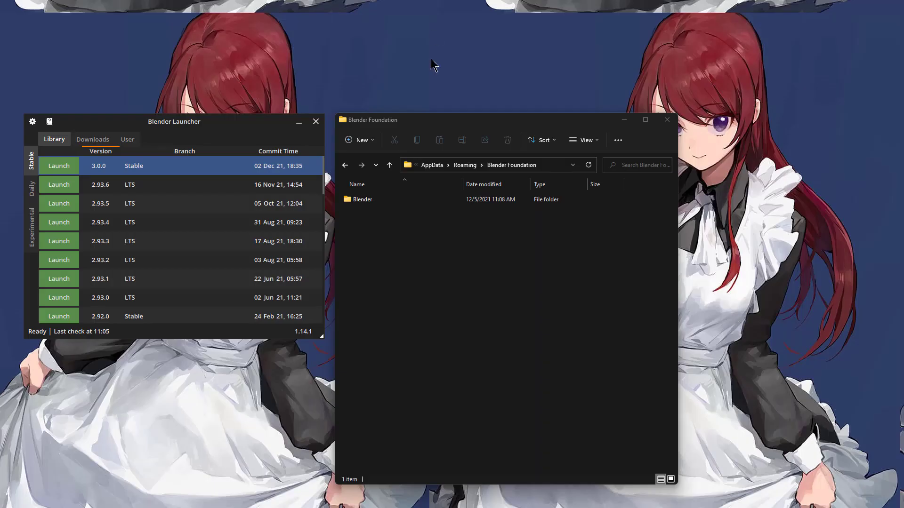
pyautogui.moveTo(370, 210)
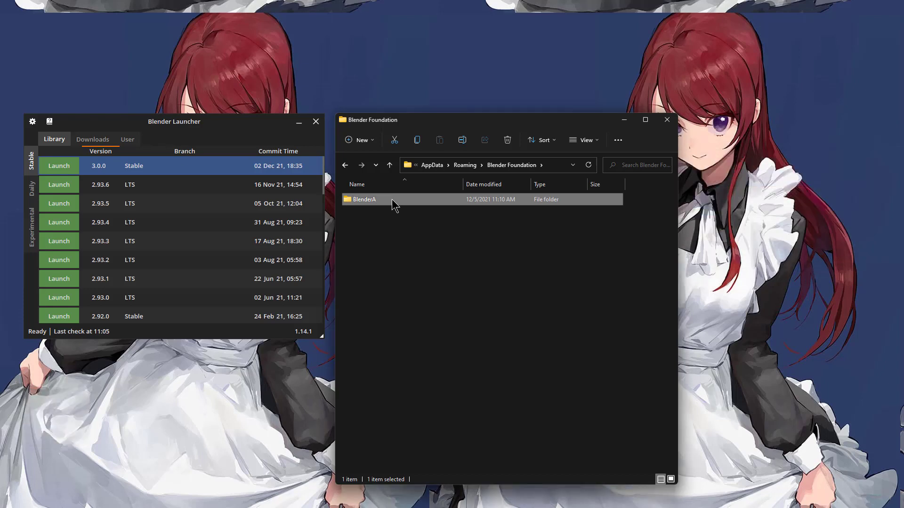
# - Confirm the settings folder's new name BlenderA and launch the Blender 3.0.0 build
pyautogui.click(415, 247)
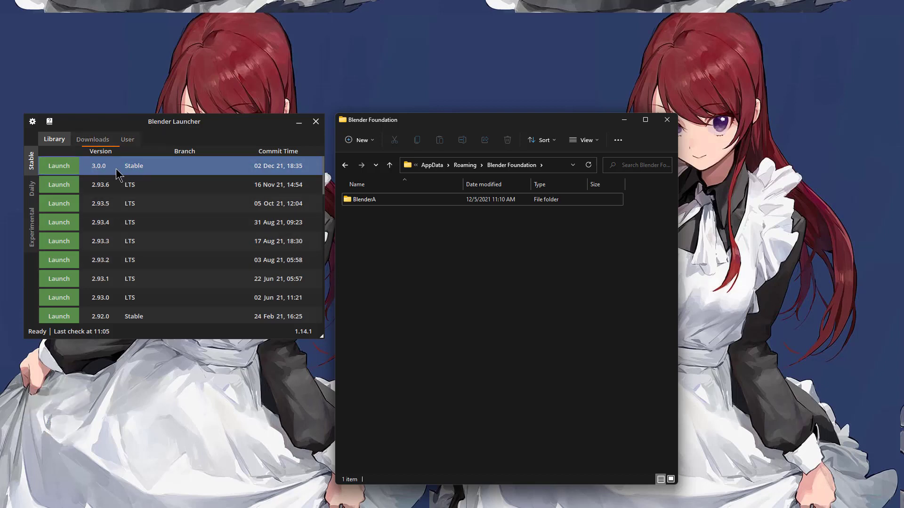
pyautogui.click(59, 166)
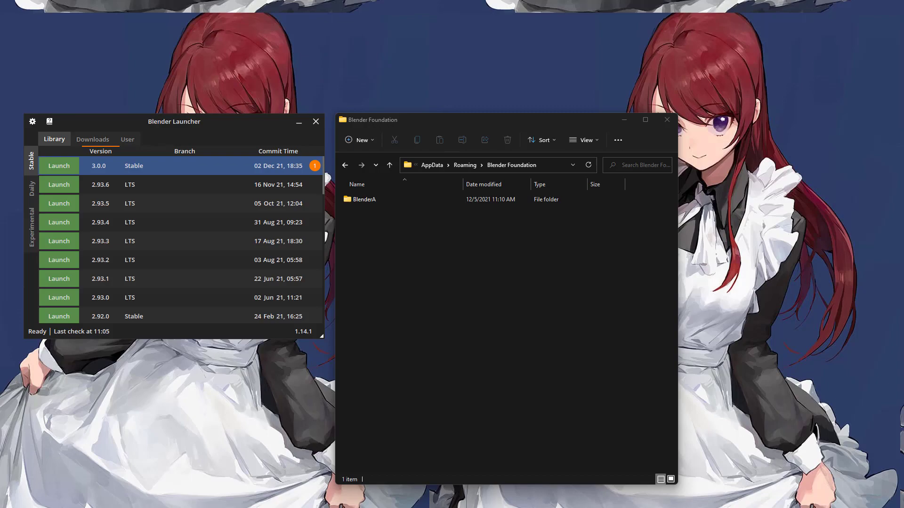
# - Complete the splash Quick Setup with the Deep Grey theme selected
pyautogui.click(58, 166)
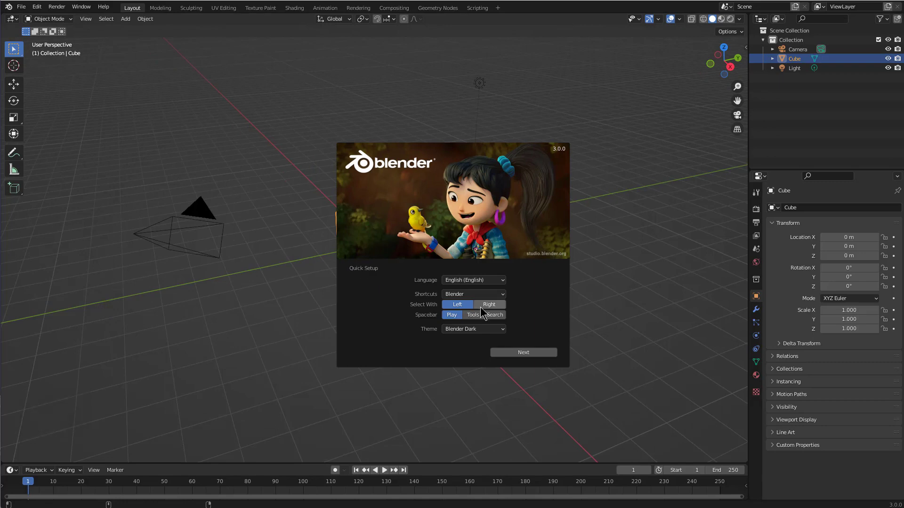
pyautogui.moveTo(456, 305)
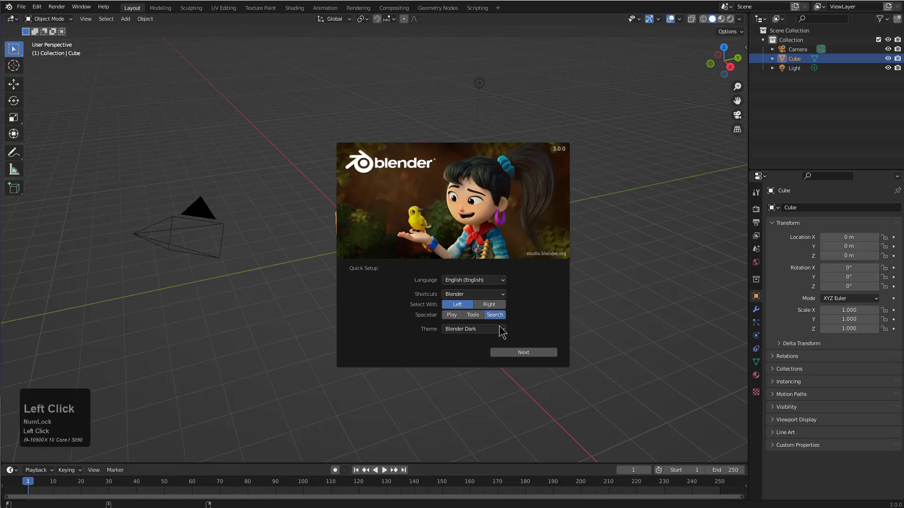
pyautogui.click(474, 329)
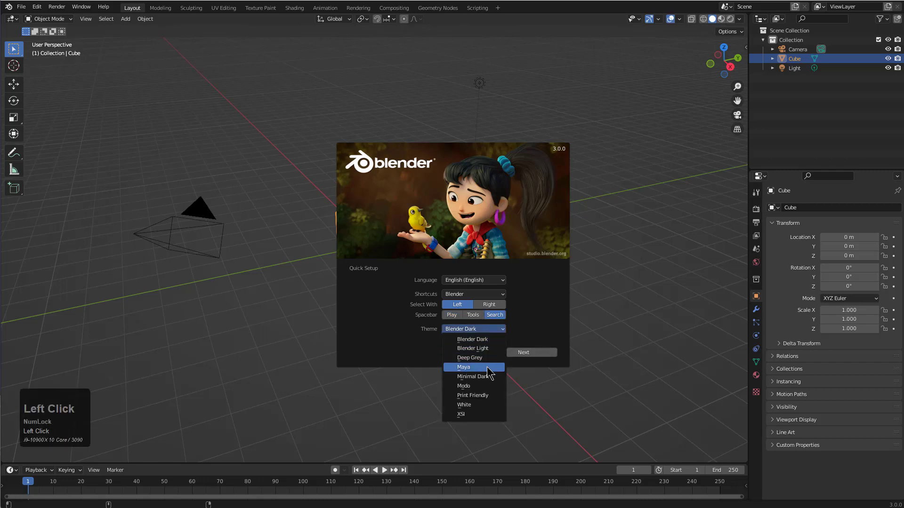
pyautogui.click(469, 358)
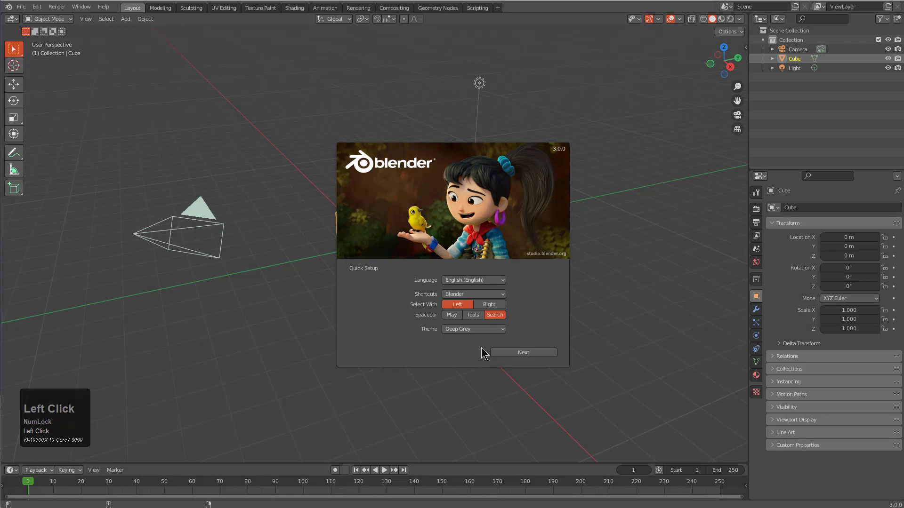
pyautogui.click(524, 352)
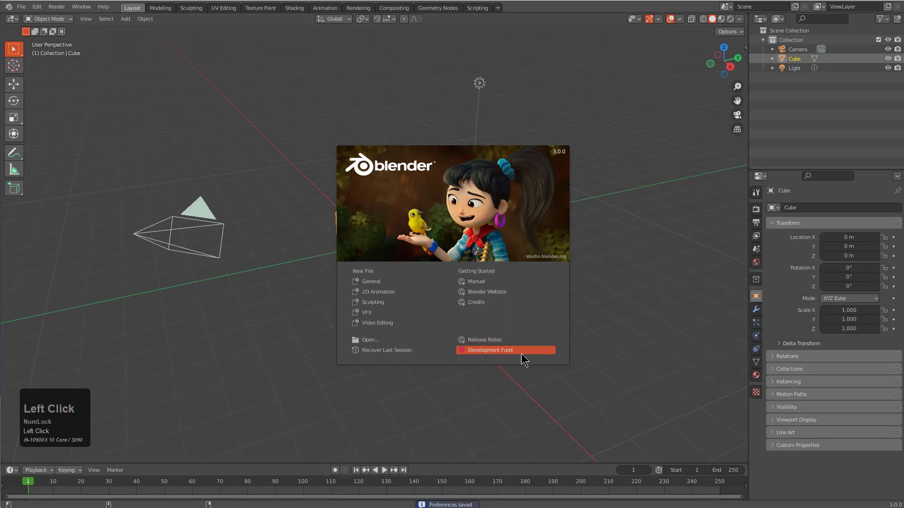
# - Scroll through the scene to reach the default camera and light for removal
pyautogui.scroll(-3)
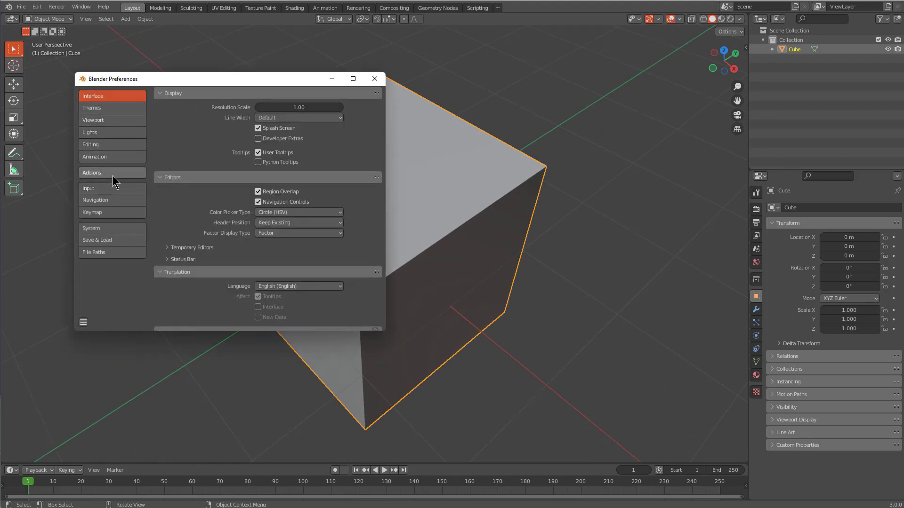
# - Install the BoxCutter add-on from its zip archive and enable it
pyautogui.click(94, 157)
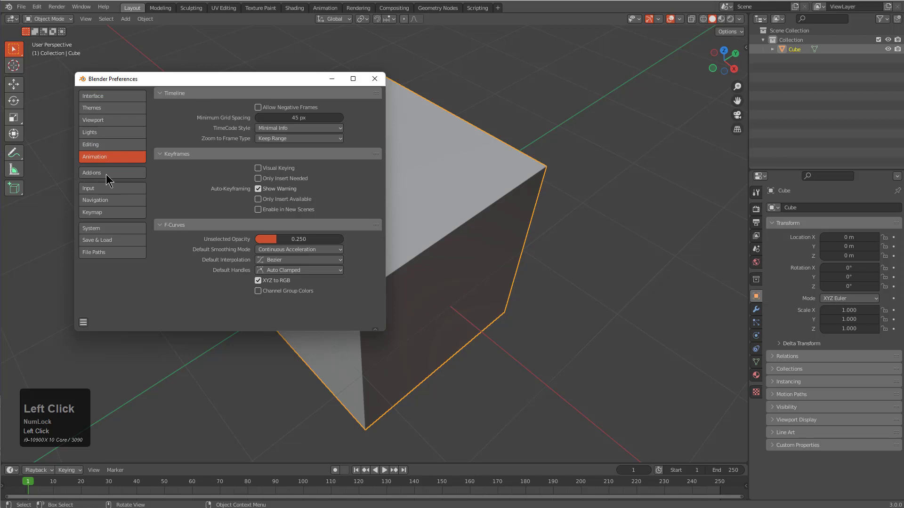
pyautogui.click(112, 173)
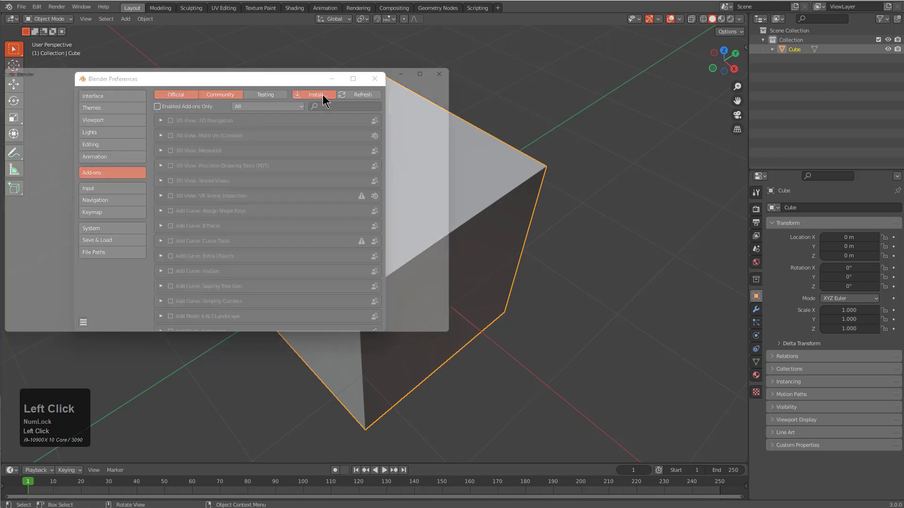
pyautogui.click(314, 94)
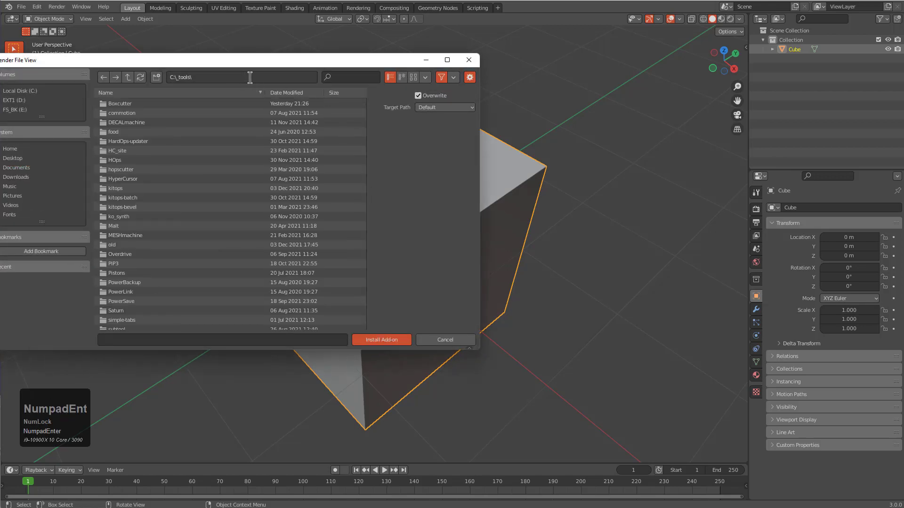
pyautogui.click(381, 340)
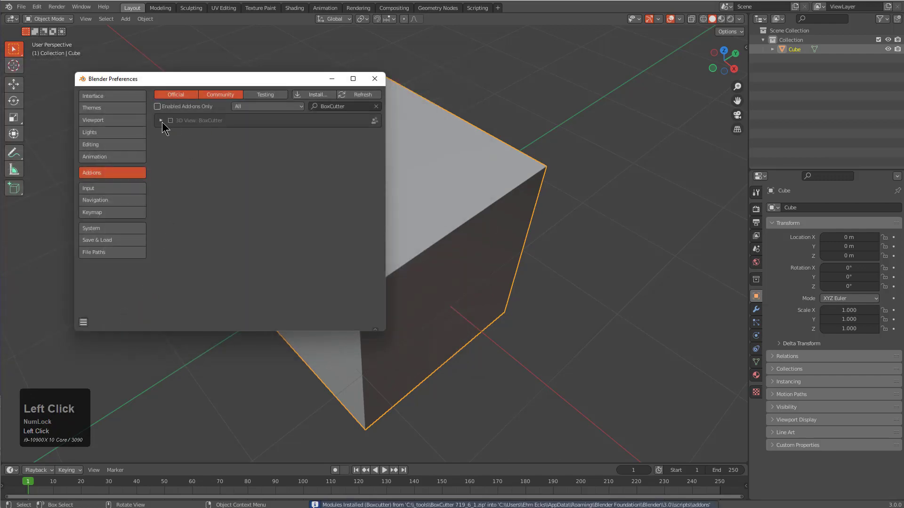
pyautogui.click(162, 121)
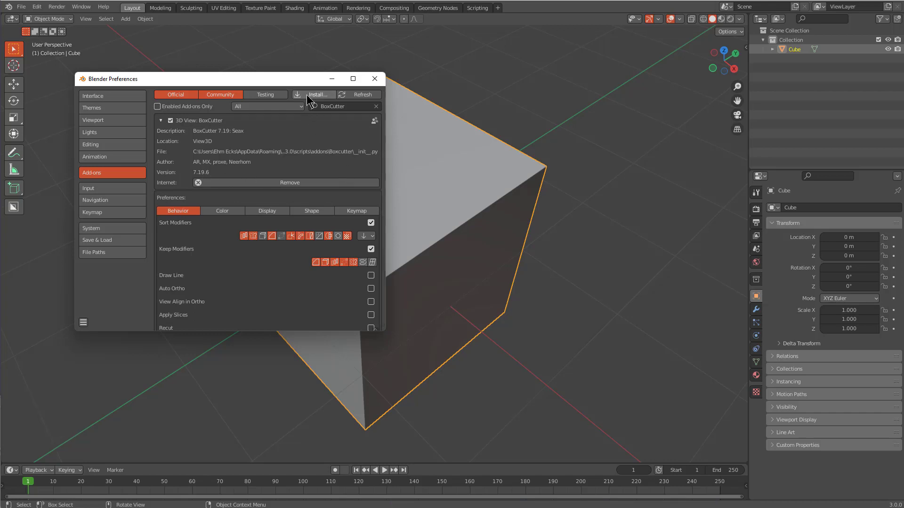
# - Install the HOps add-on from its zip archive and enable Hard Ops 9
pyautogui.click(314, 95)
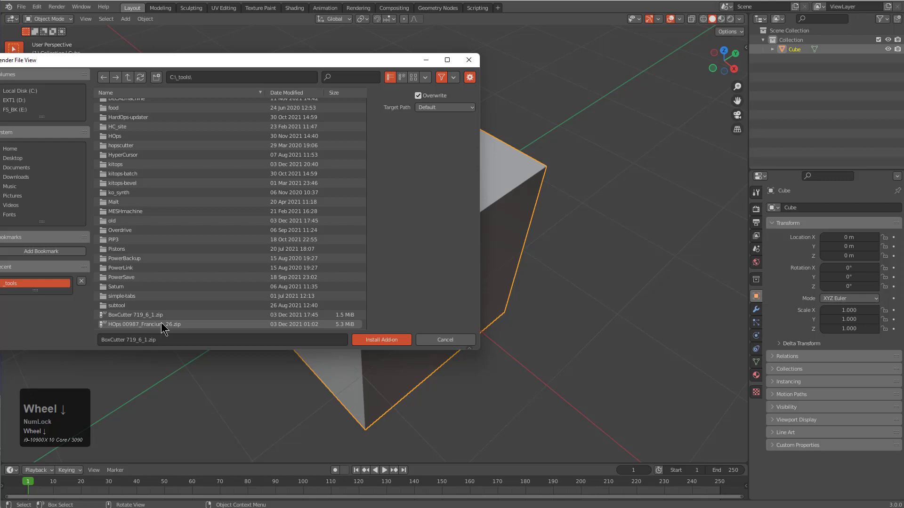
pyautogui.click(381, 340)
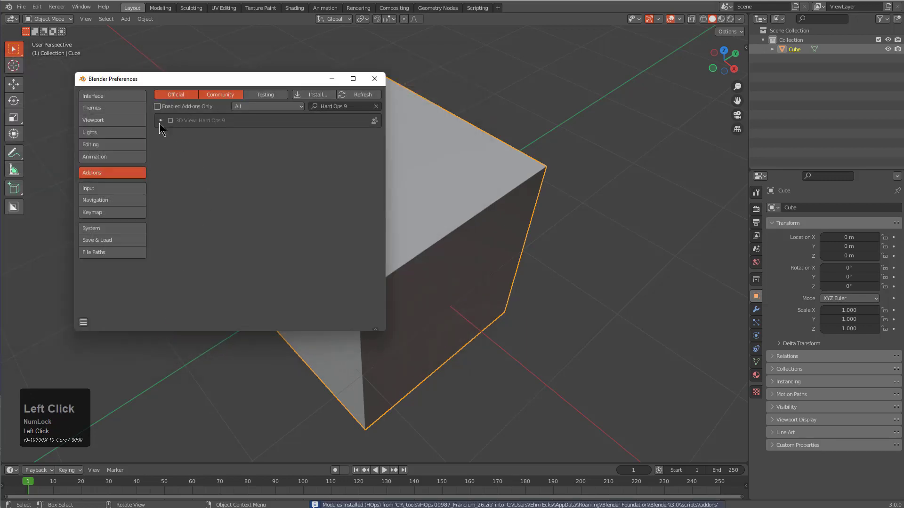
pyautogui.click(162, 120)
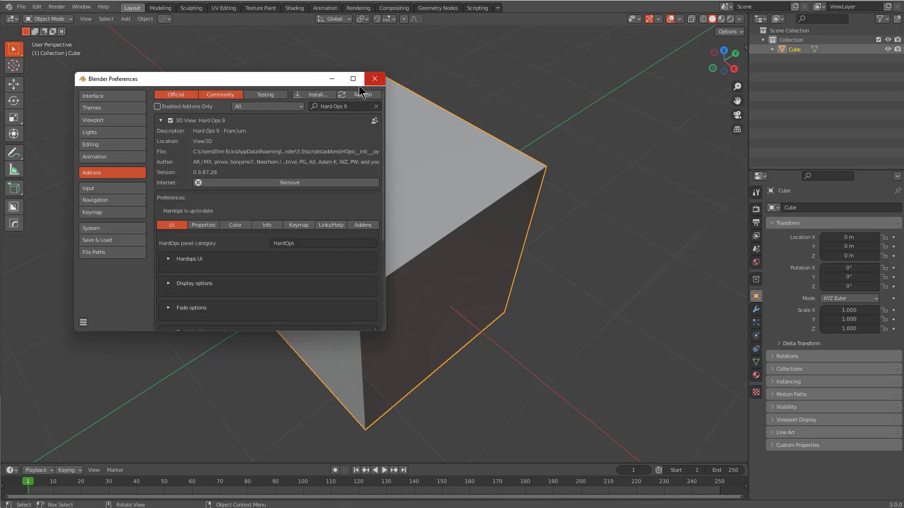
# - Turn off Auto Perspective in Navigation and keep the CPU out of Cycles rendering in System
pyautogui.click(95, 199)
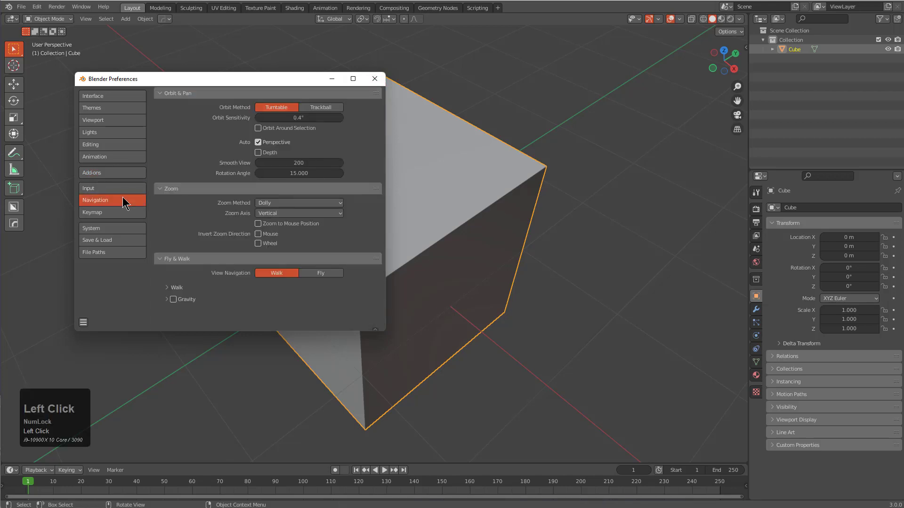
pyautogui.click(258, 141)
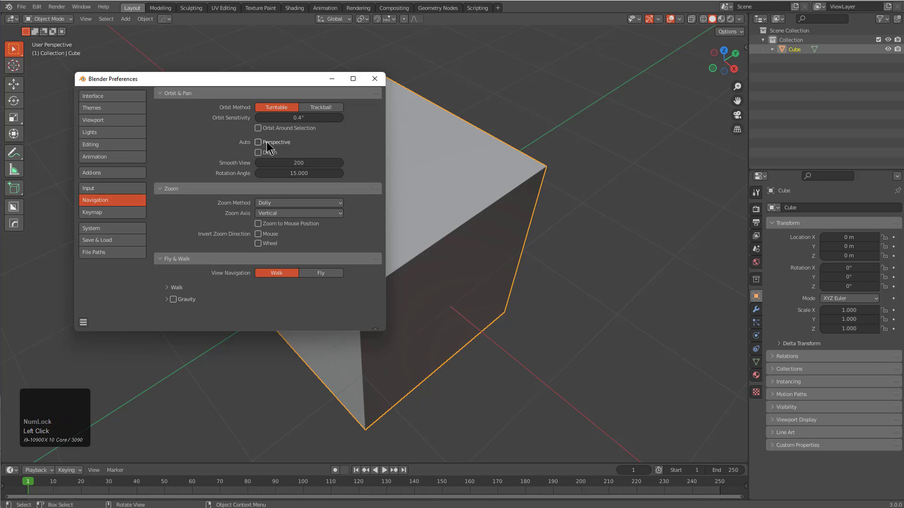
pyautogui.click(92, 212)
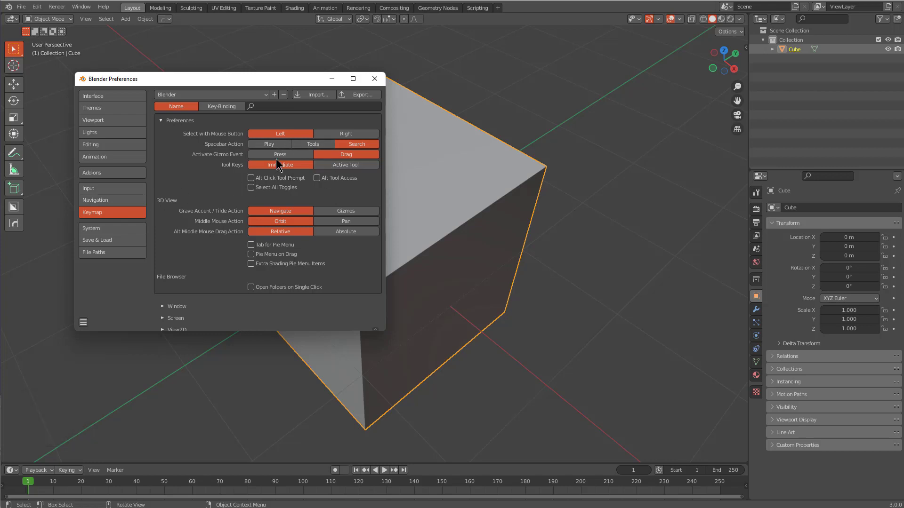
pyautogui.click(91, 228)
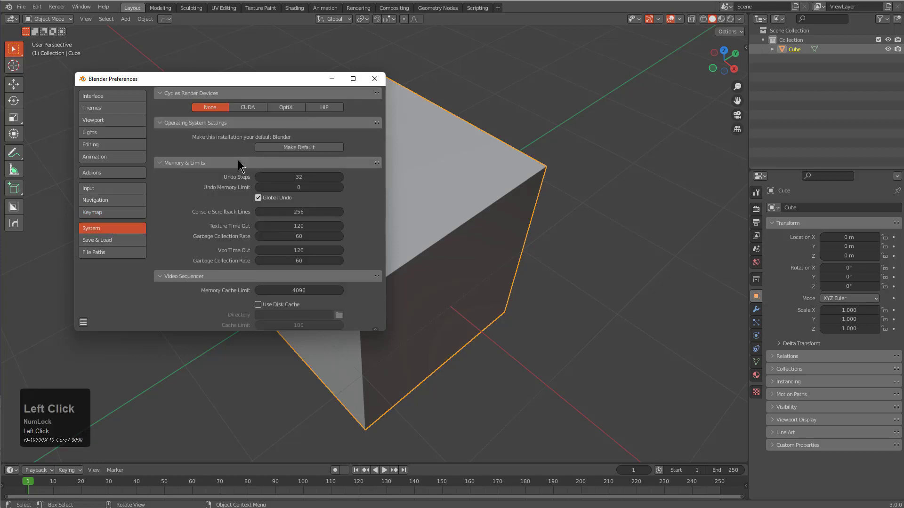
pyautogui.click(248, 107)
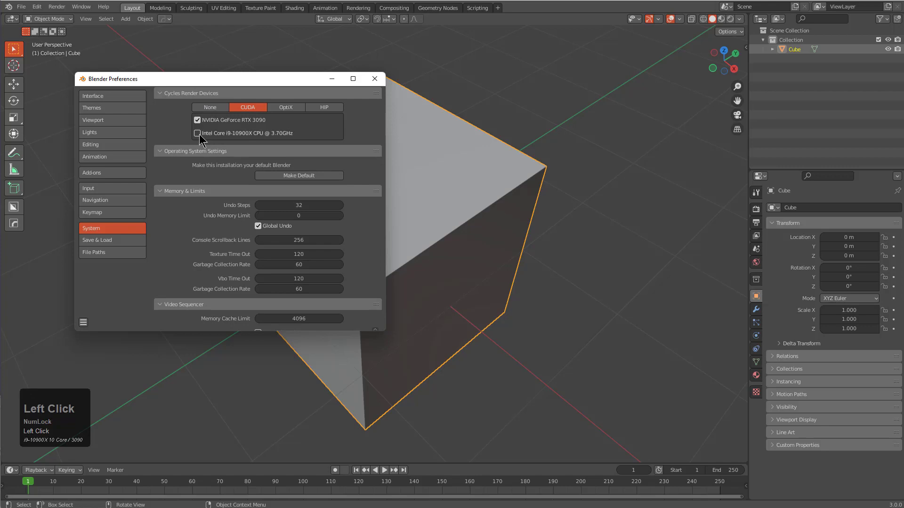
# - Adjust the Save & Load settings for recent files, autosave and Python auto-run
pyautogui.click(97, 240)
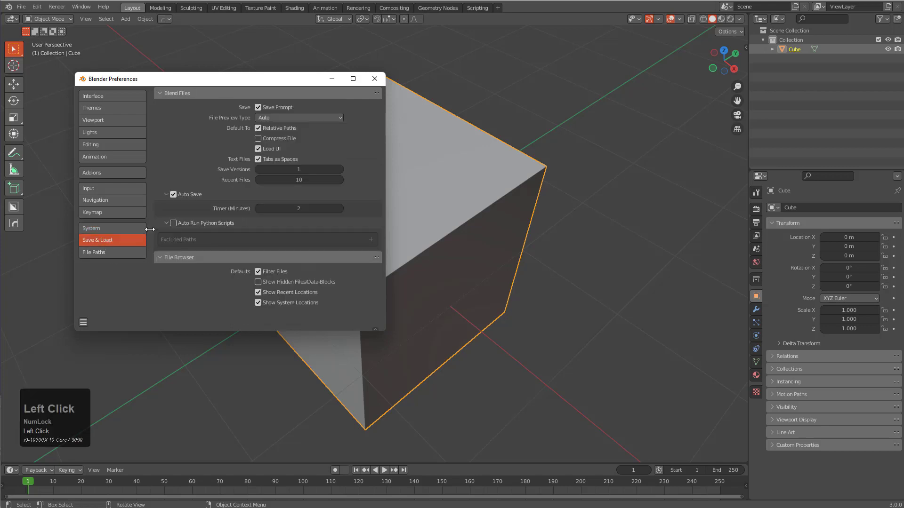
pyautogui.click(173, 223)
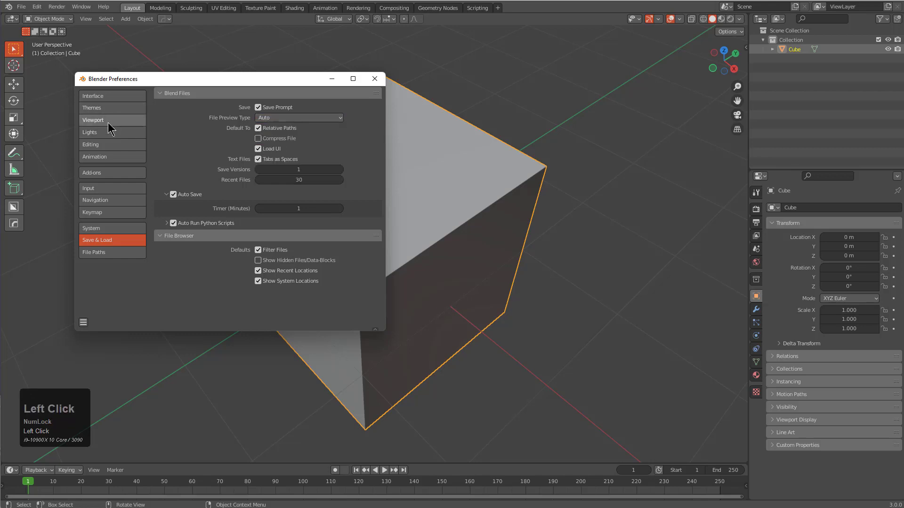
pyautogui.click(93, 107)
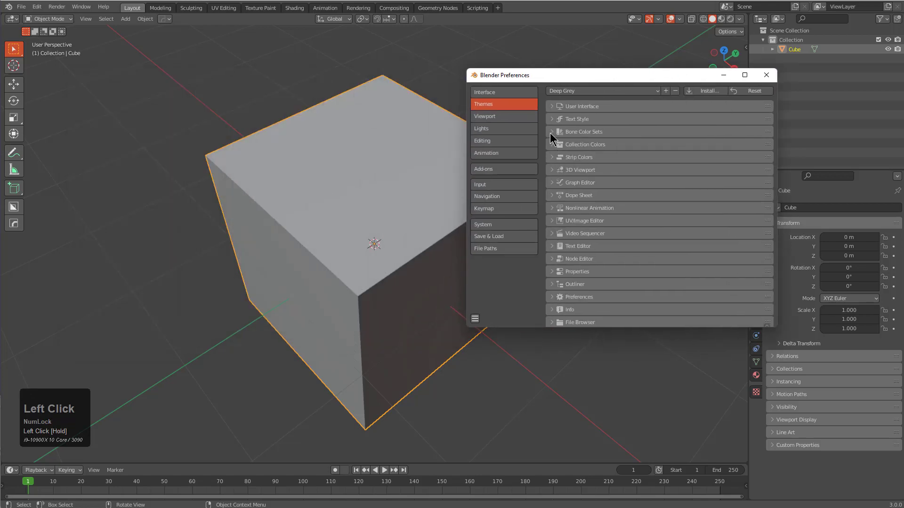
# - In the 3D Viewport theme, raise the outline width to 4 px and make the active object light blue
pyautogui.scroll(-3)
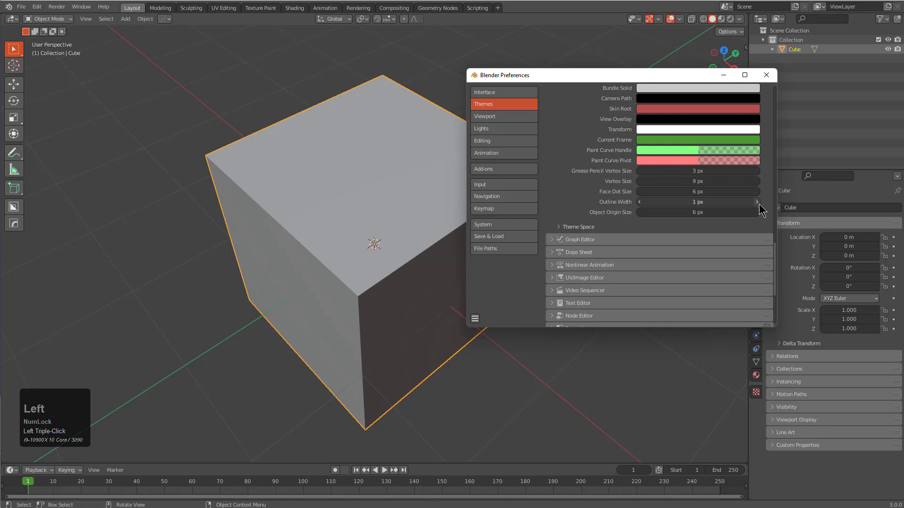
pyautogui.click(757, 201)
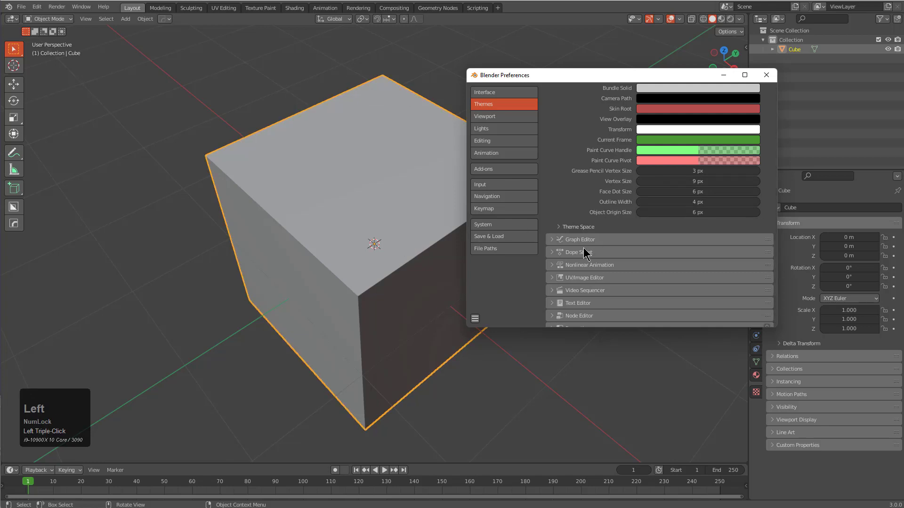
pyautogui.scroll(-3)
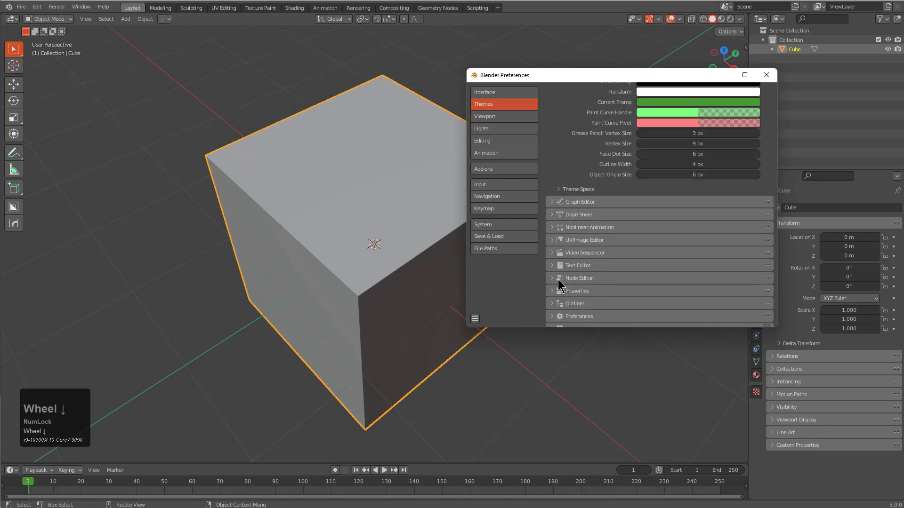
pyautogui.scroll(-3)
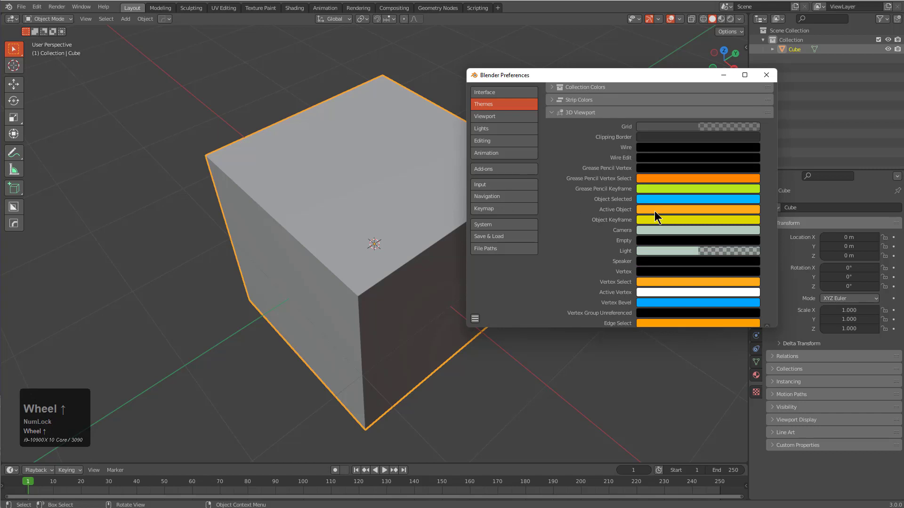
pyautogui.click(698, 209)
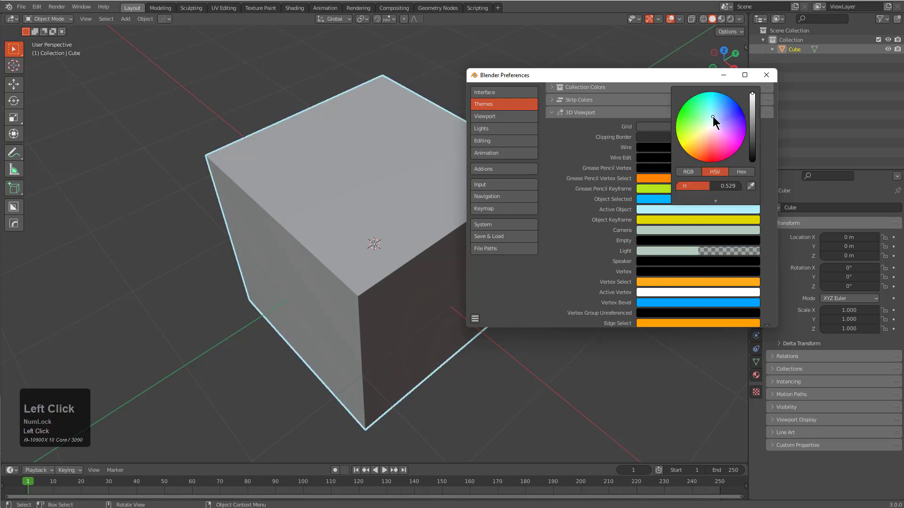
pyautogui.moveTo(714, 119); pyautogui.dragTo(715, 108)
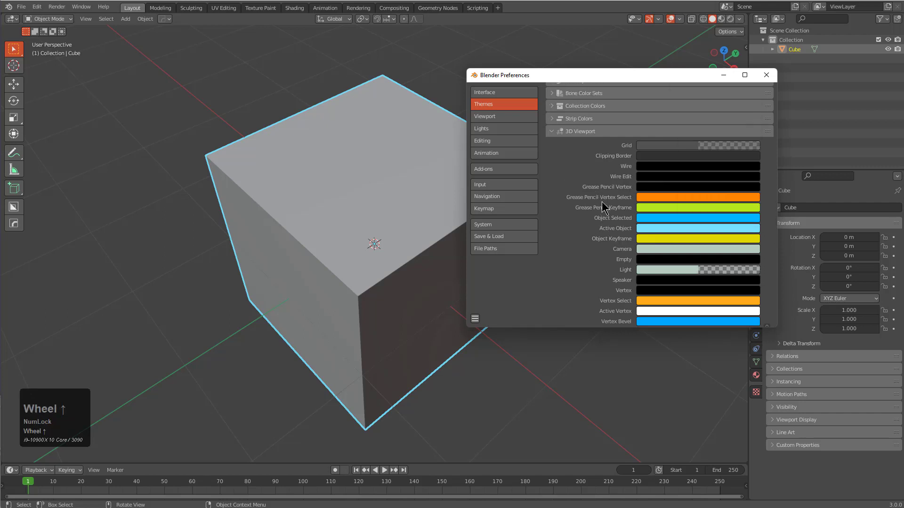
# - Save the preferences and close the Preferences window
pyautogui.scroll(-3)
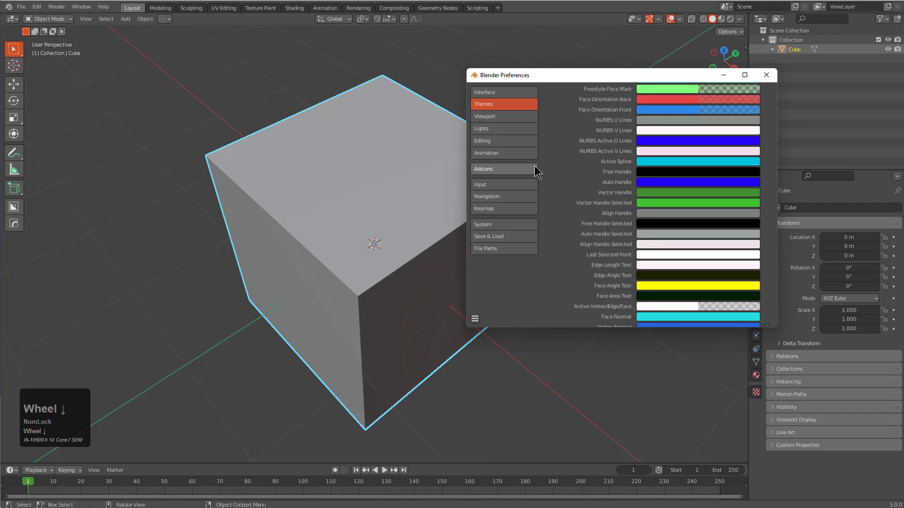
pyautogui.click(474, 319)
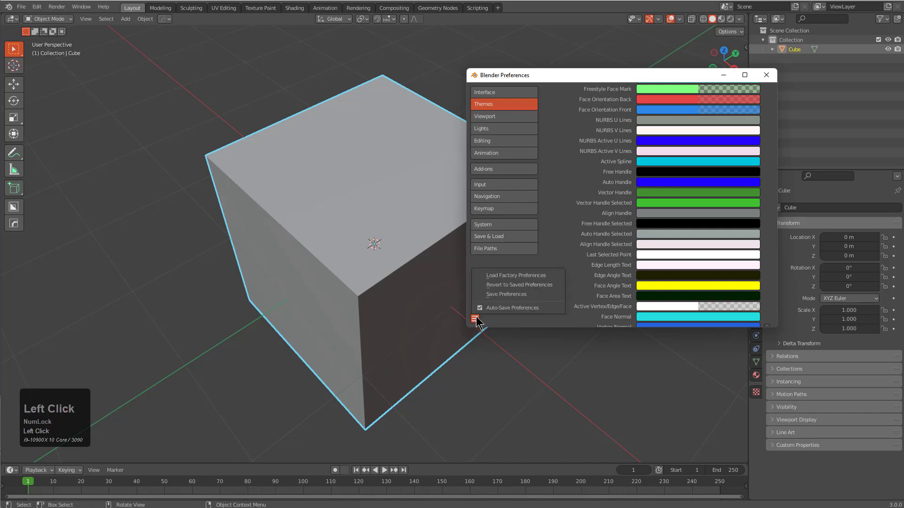
pyautogui.click(506, 294)
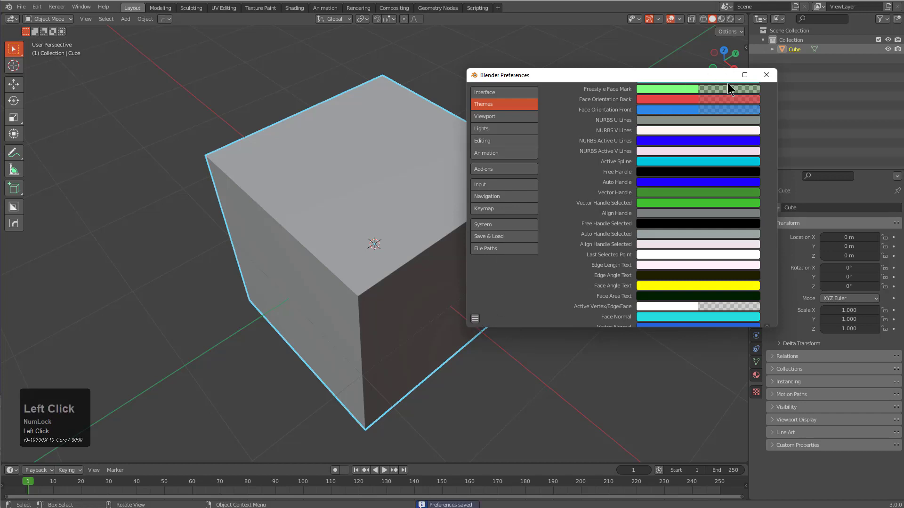
pyautogui.click(766, 76)
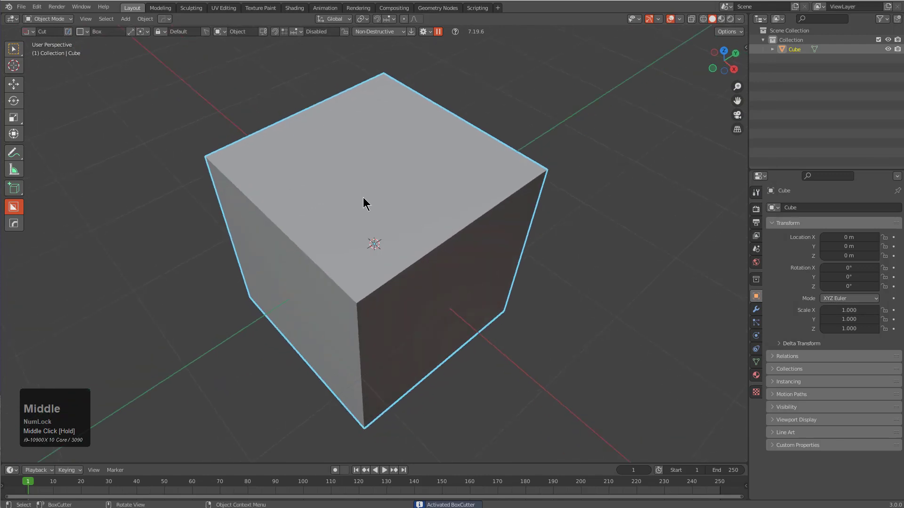
# - Enable HardOps' Auto T Panel option and bring up the File menu
pyautogui.moveTo(369, 207); pyautogui.dragTo(355, 202)
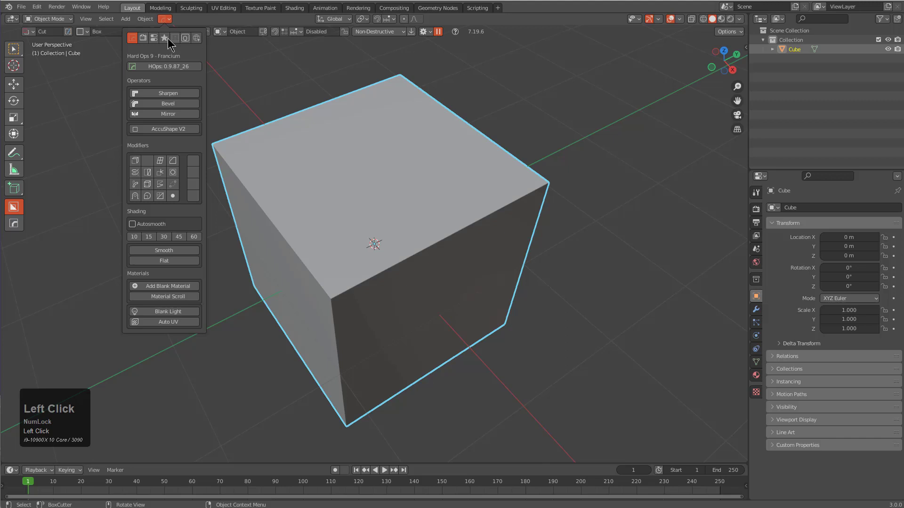
pyautogui.click(173, 37)
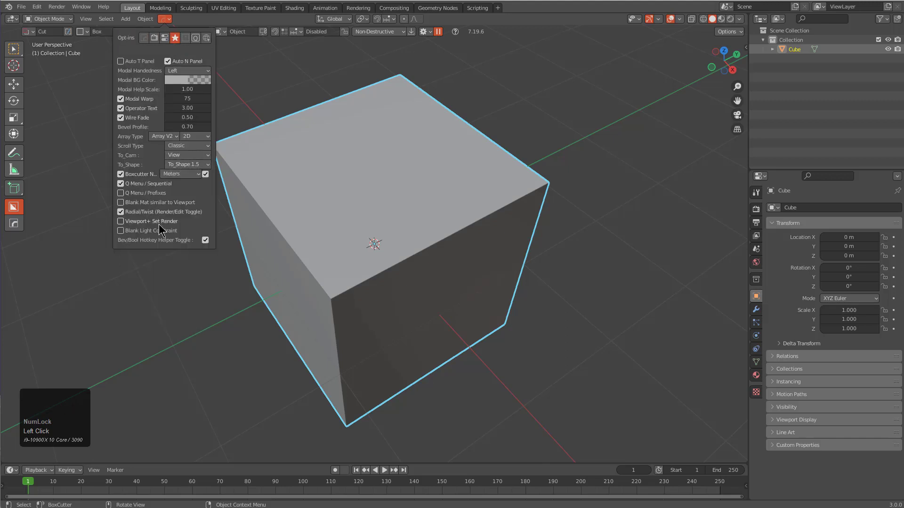
pyautogui.click(121, 61)
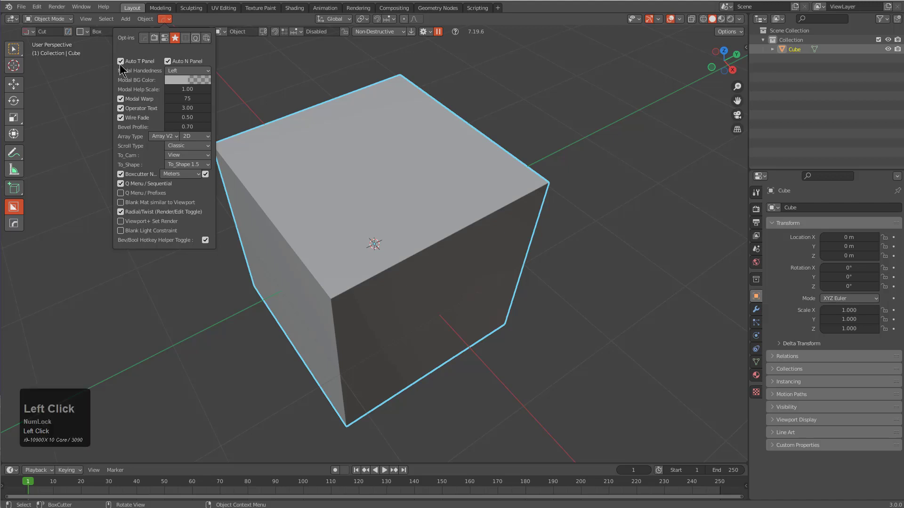
pyautogui.click(20, 8)
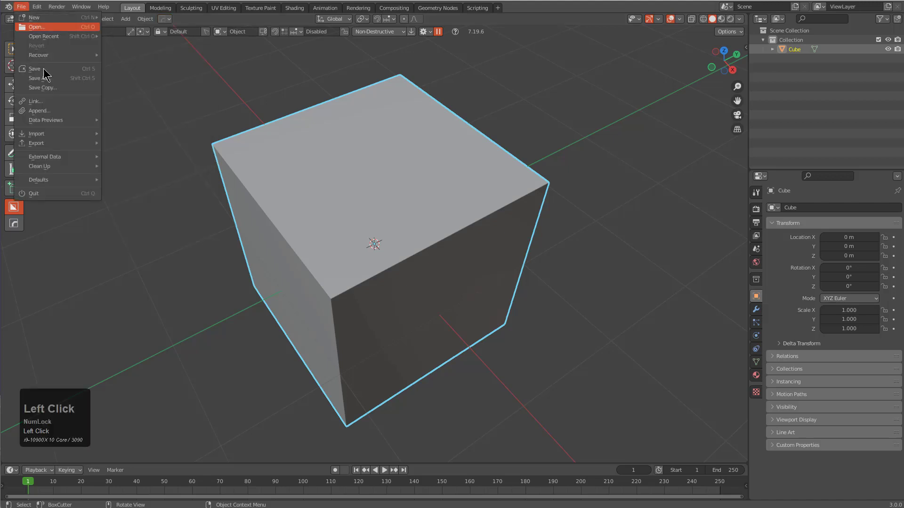
# - Save the current setup as the startup file, quit without saving, and relaunch Blender 3.0.0
pyautogui.click(34, 67)
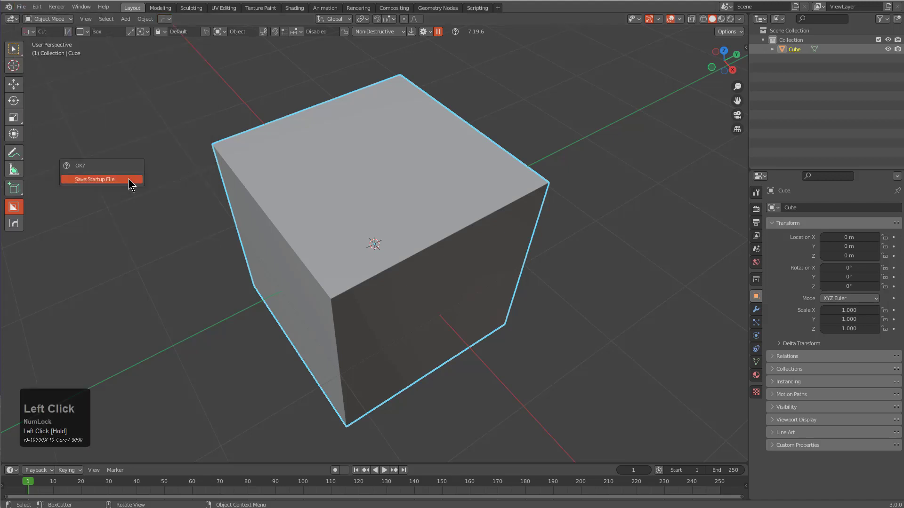
pyautogui.click(94, 179)
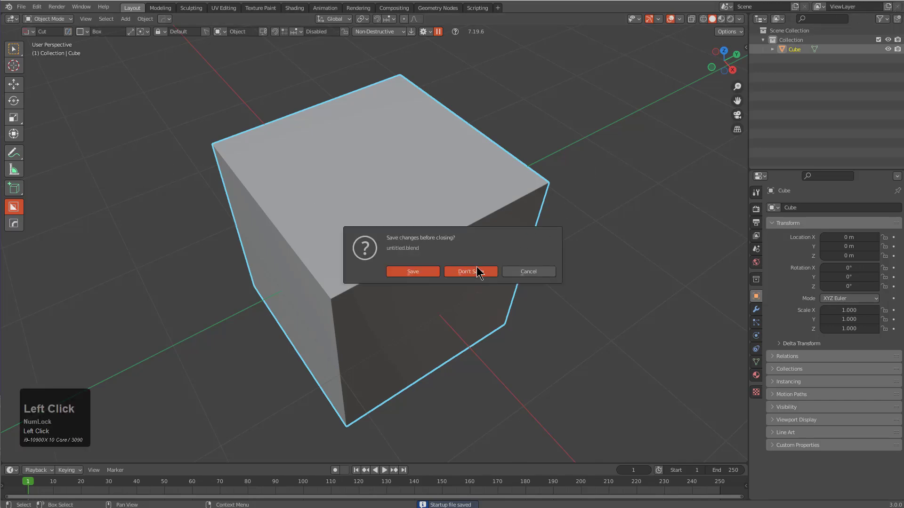
pyautogui.click(470, 272)
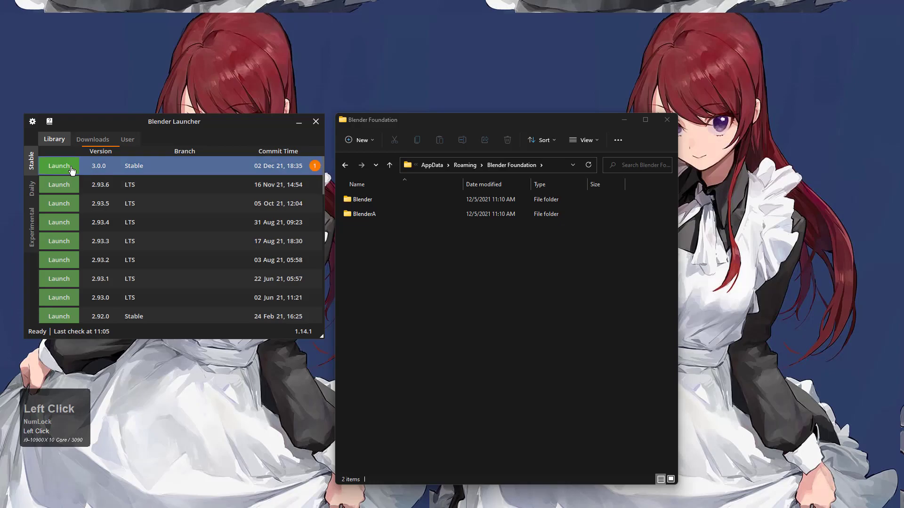
pyautogui.click(59, 166)
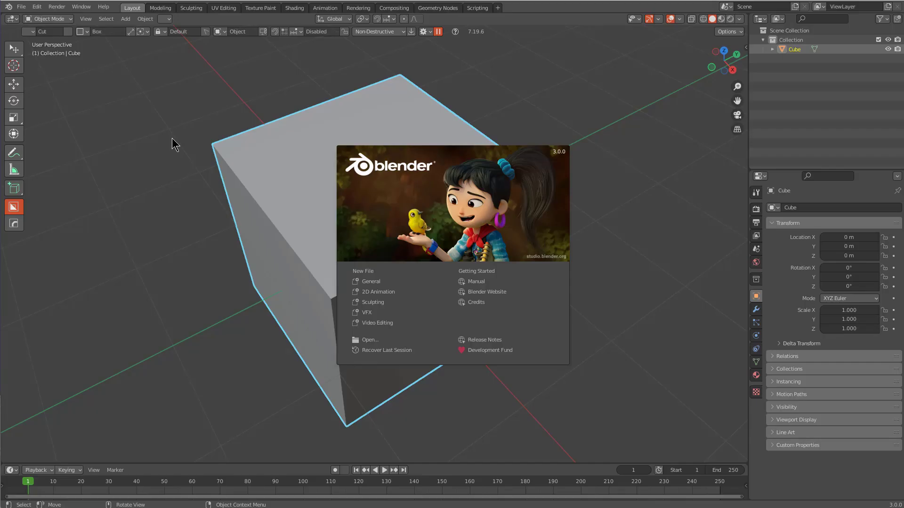